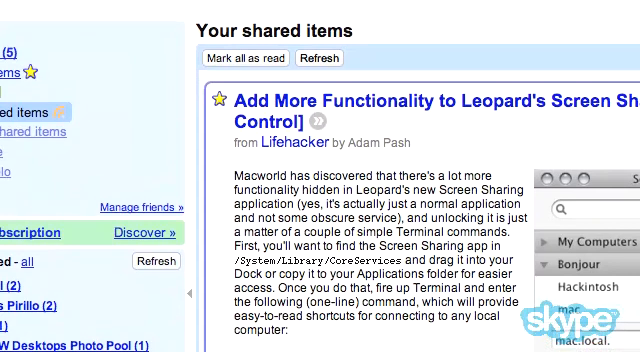
Approve the CoreServices change to Applications with the administrator's name and password.
scroll("down", 3)
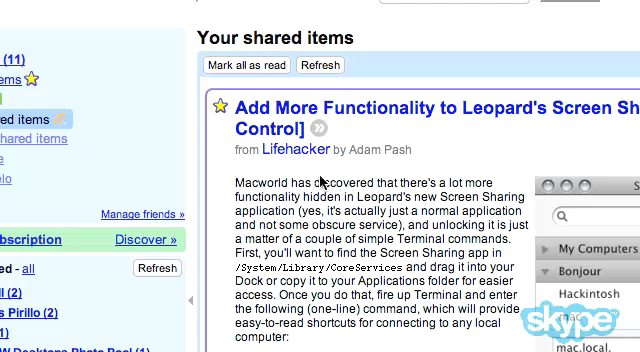
scroll("down", 3)
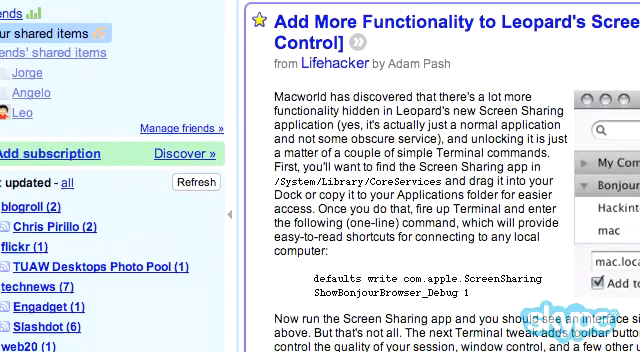
scroll("down", 3)
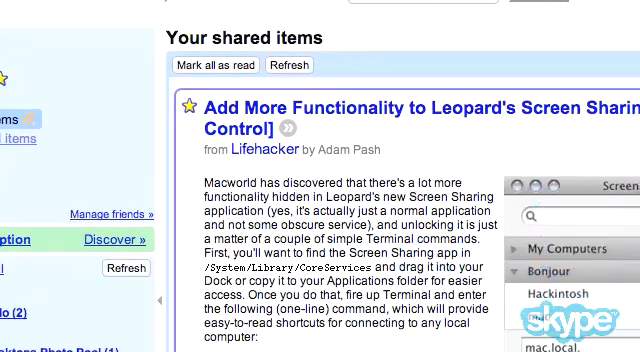
scroll("down", 3)
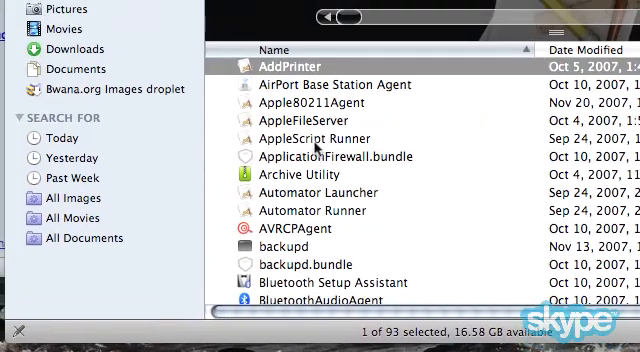
scroll("down", 3)
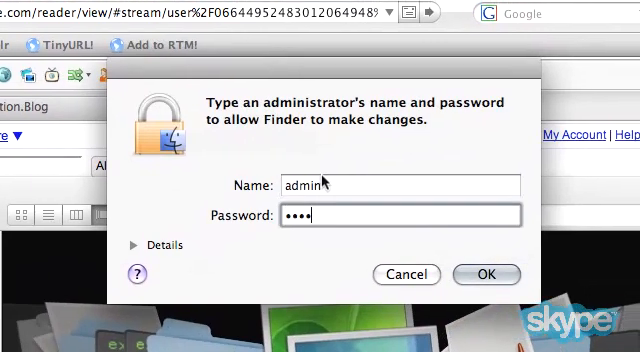
left_click(486, 274)
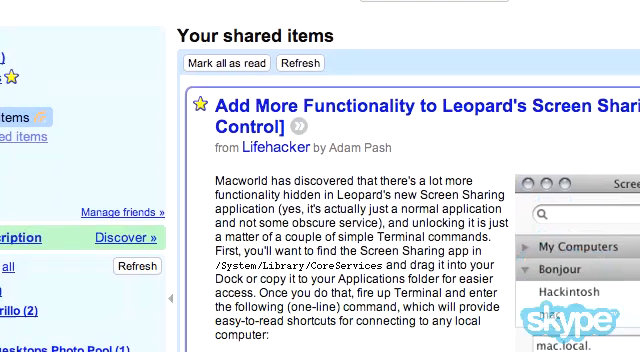
scroll("down", 3)
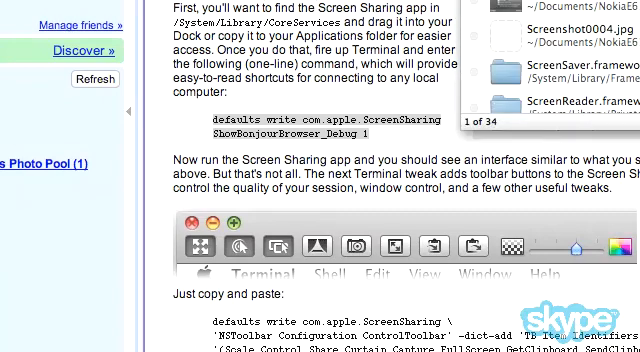
type("SCREE")
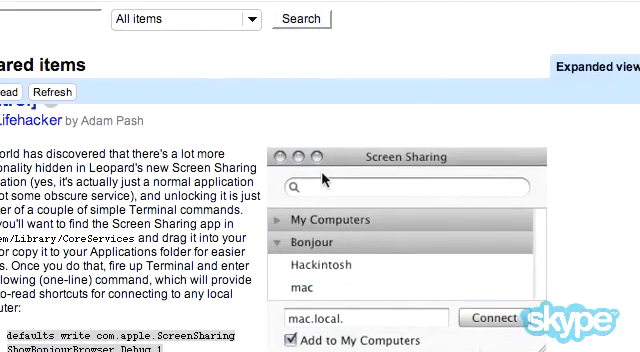
scroll("down", 3)
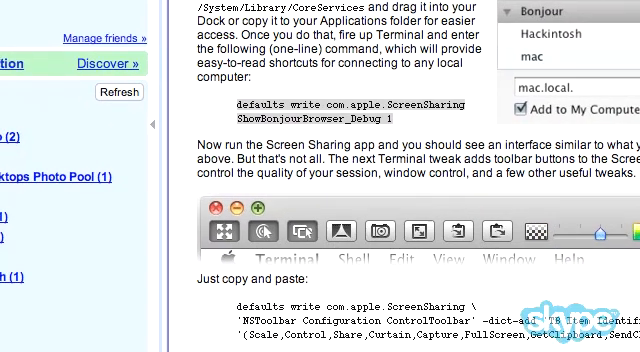
scroll("down", 3)
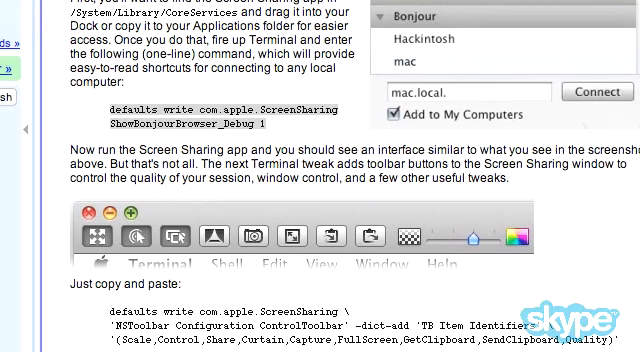
scroll("down", 3)
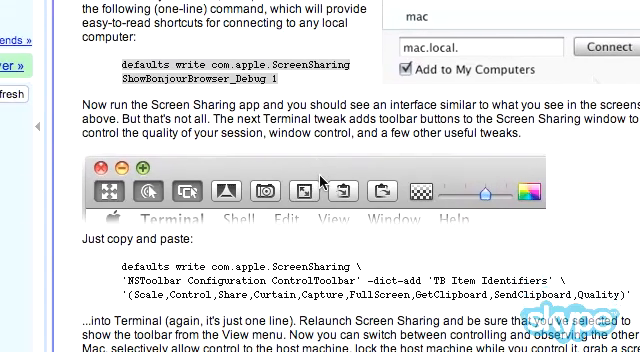
Apply the toolbar defaults write command and bring Screen Sharing back in front.
scroll("down", 3)
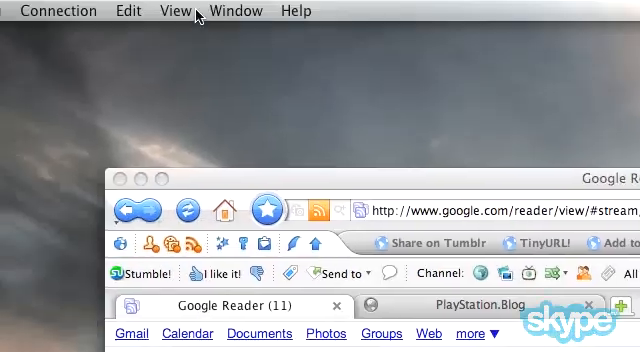
Start a new connection to kakashi.local. with Add to My Computers ticked.
left_click(188, 10)
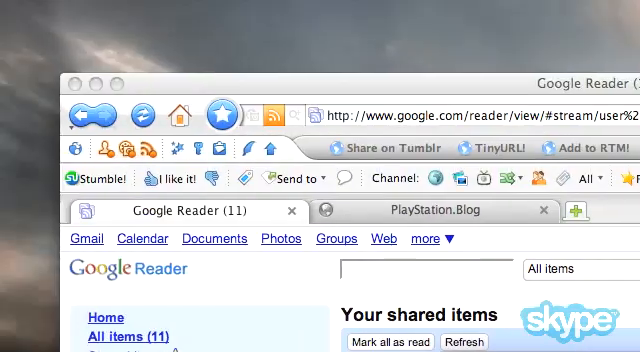
left_click(304, 10)
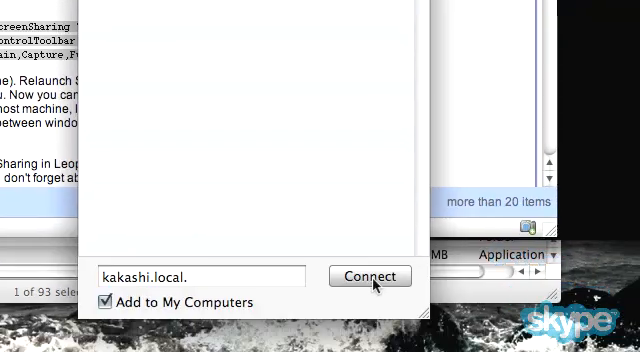
Connect to kakashi and enter the user password in the login dialog.
left_click(368, 276)
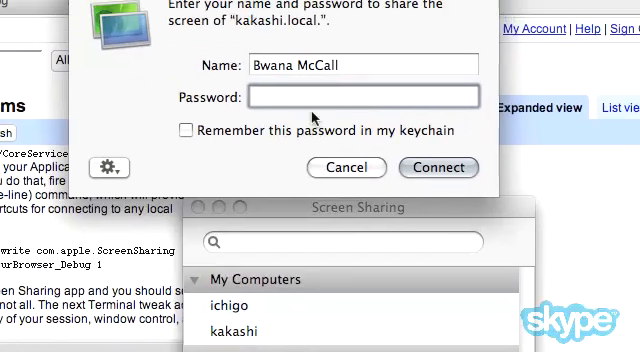
left_click(438, 168)
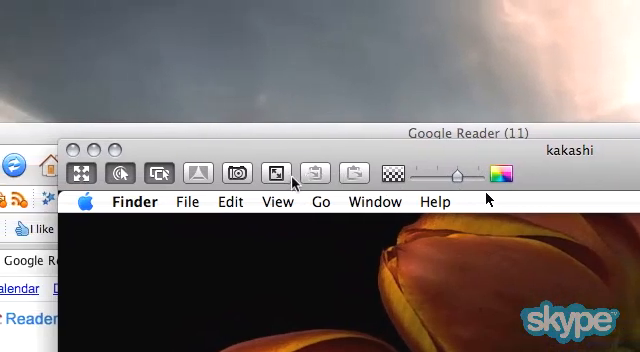
mouse_move(300, 180)
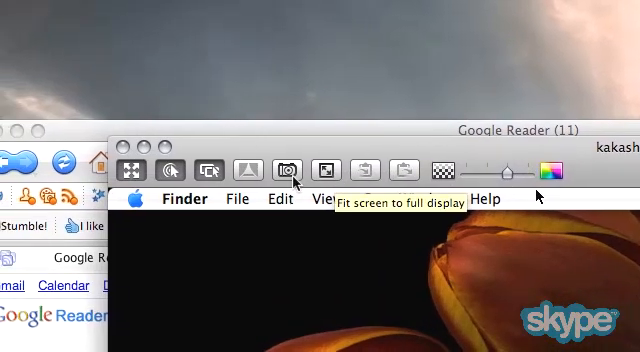
left_click(294, 170)
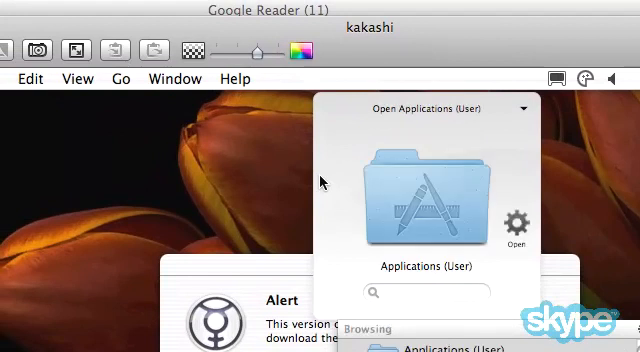
type("RE")
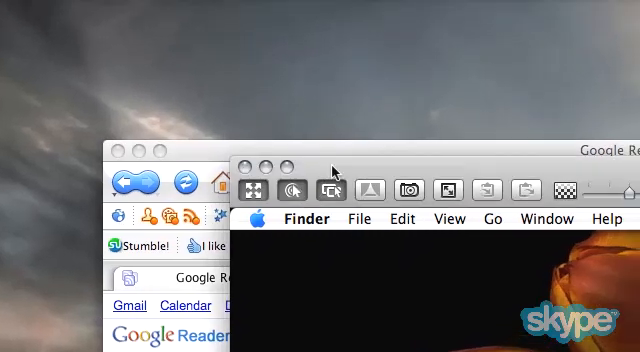
mouse_move(308, 184)
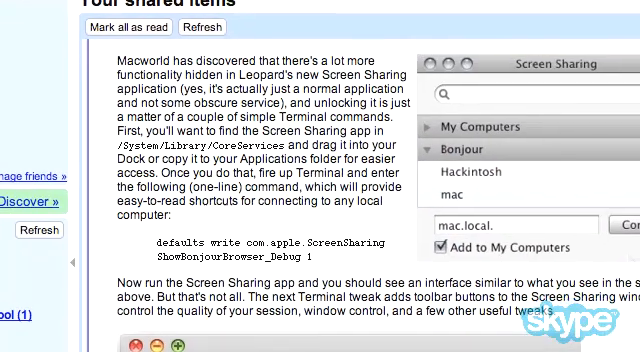
Close the kakashi session and return to the top of the Lifehacker article.
scroll("down", 3)
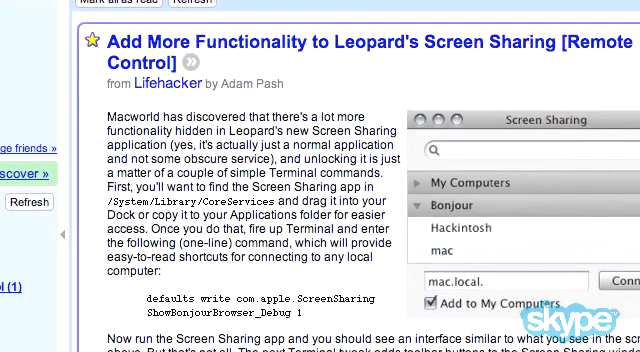